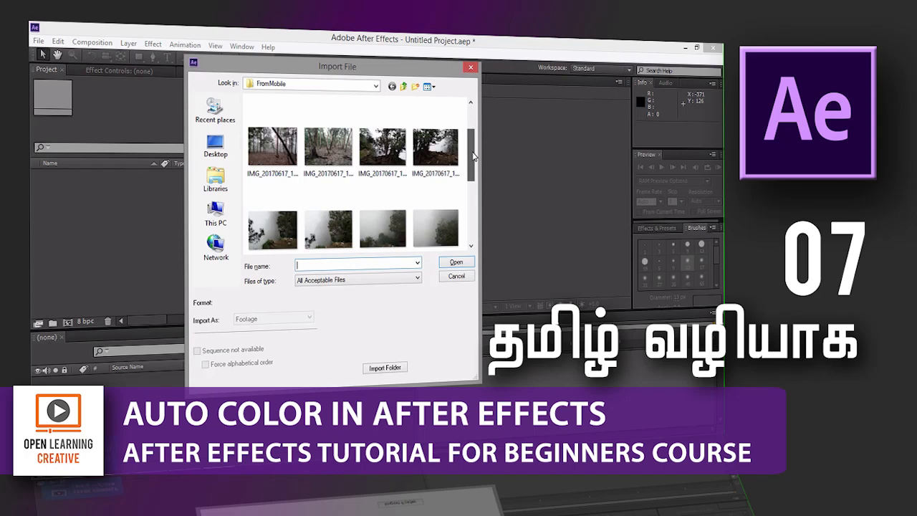
Import IMG_20170617_122303.jpg from the FromMobile folder into the project.
left_click(143, 21)
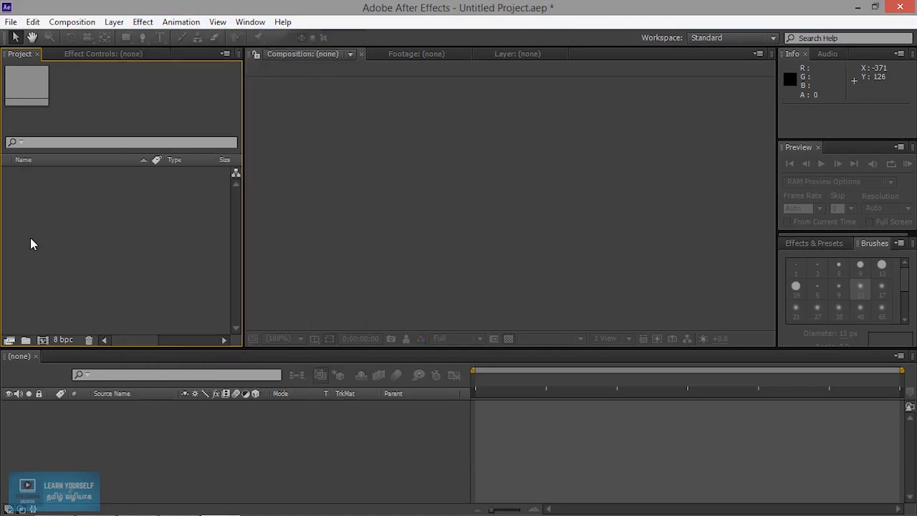
mouse_move(85, 244)
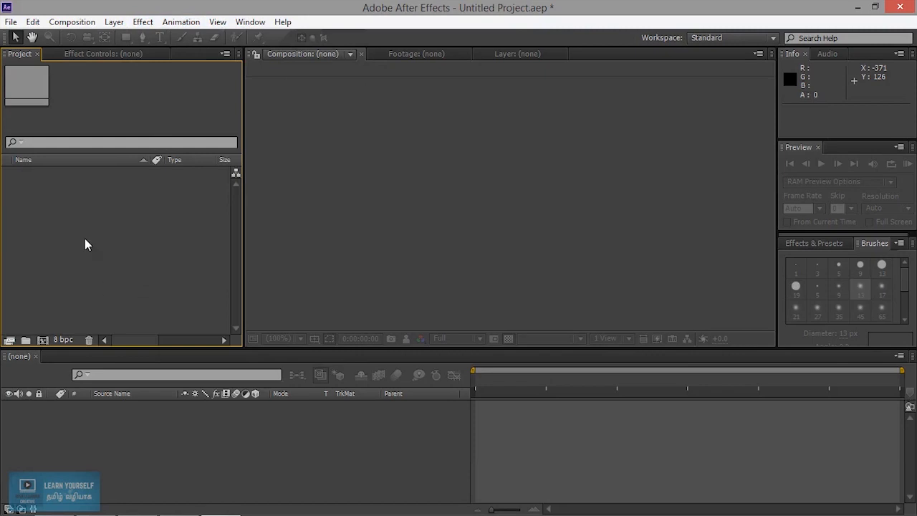
mouse_move(118, 223)
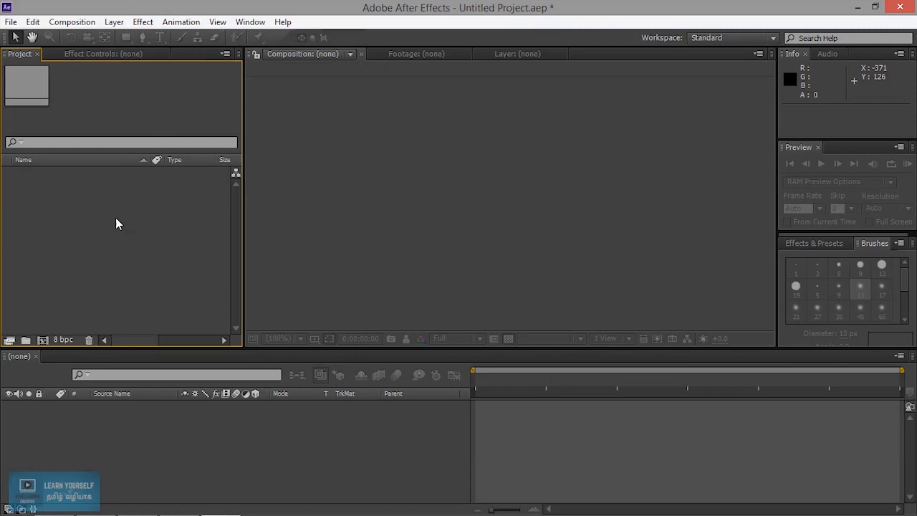
left_click(11, 22)
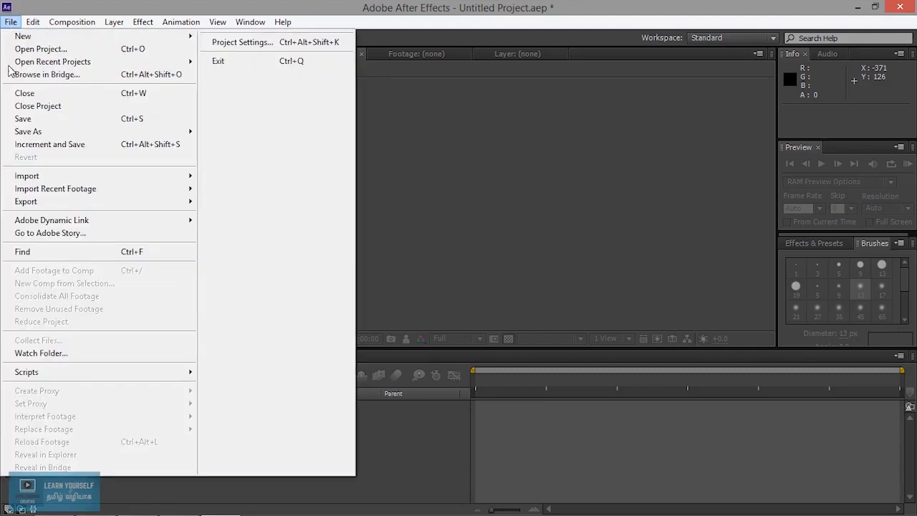
mouse_move(26, 175)
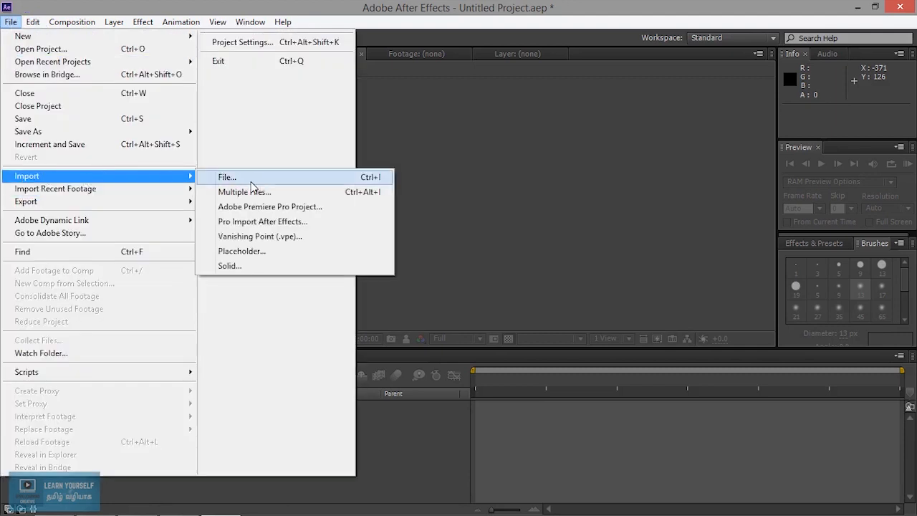
mouse_move(245, 191)
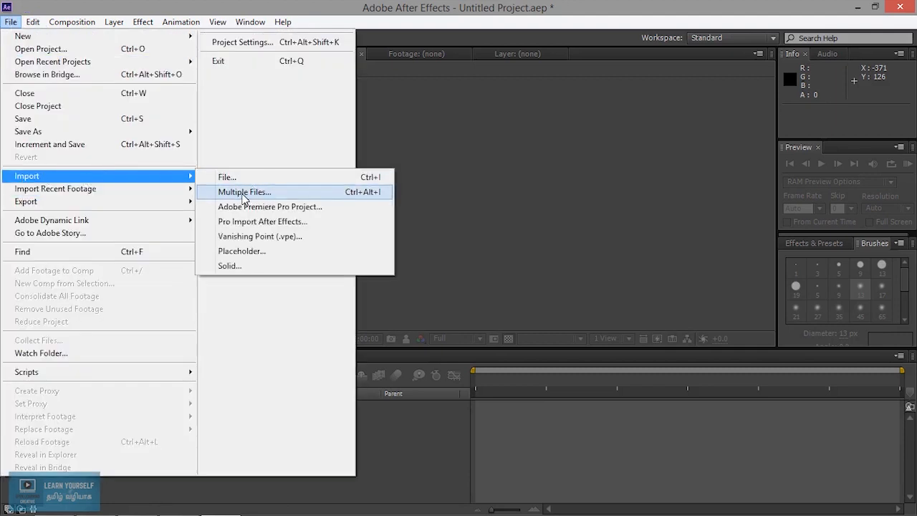
mouse_move(286, 222)
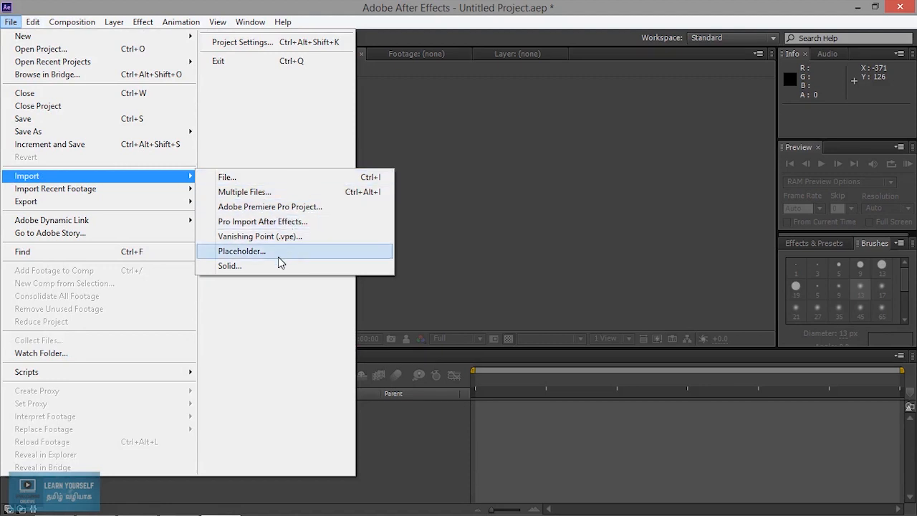
mouse_move(207, 280)
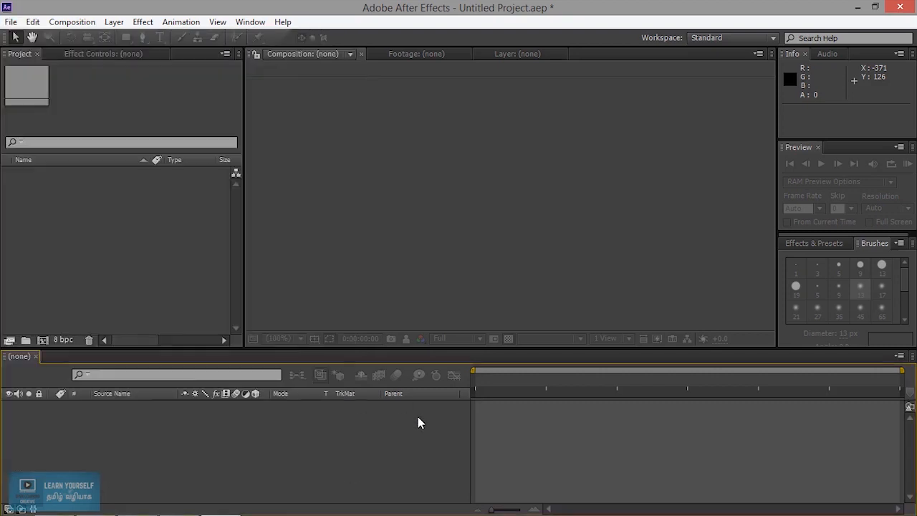
mouse_move(92, 251)
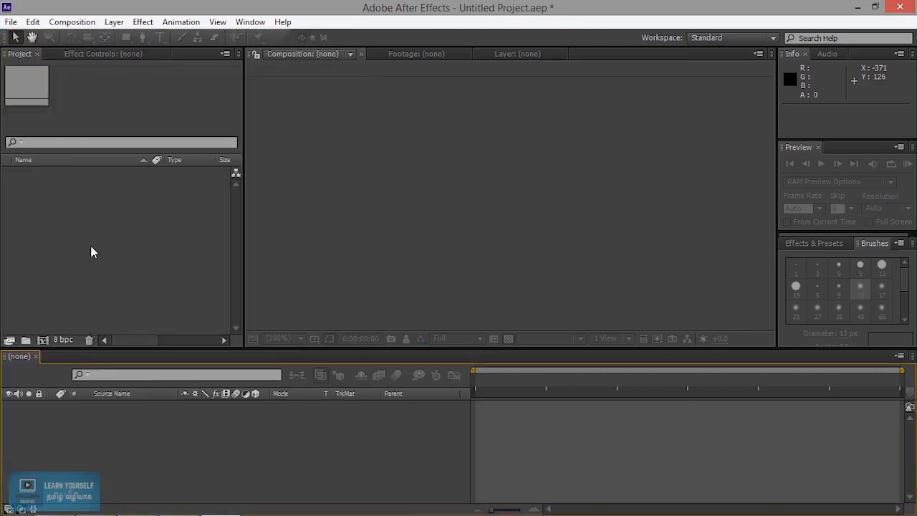
mouse_move(77, 349)
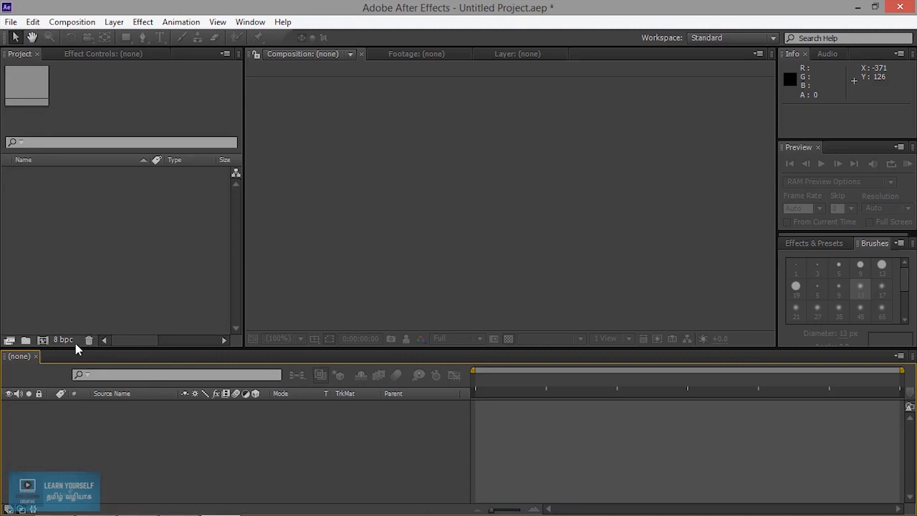
mouse_move(63, 339)
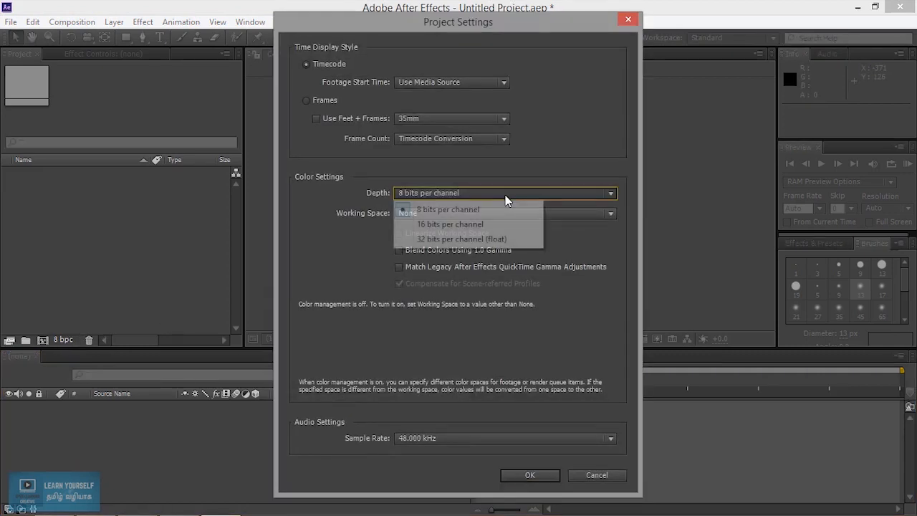
mouse_move(460, 239)
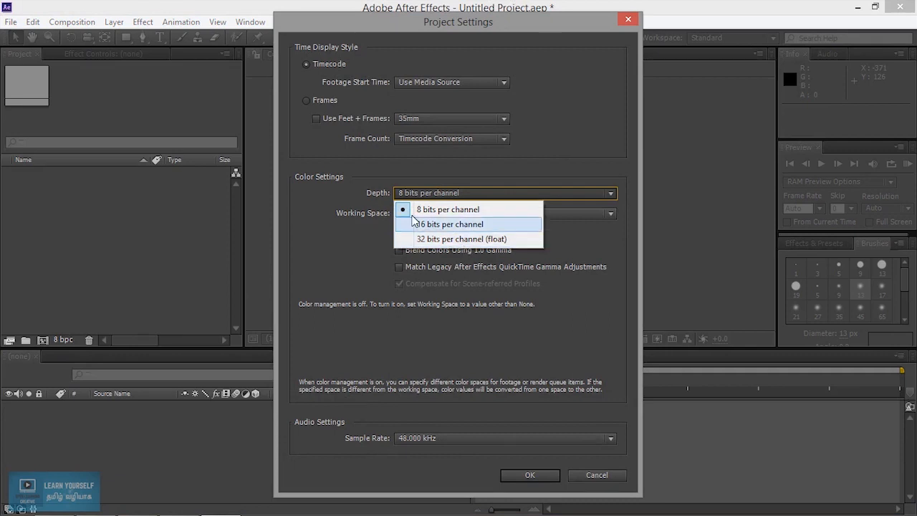
mouse_move(448, 209)
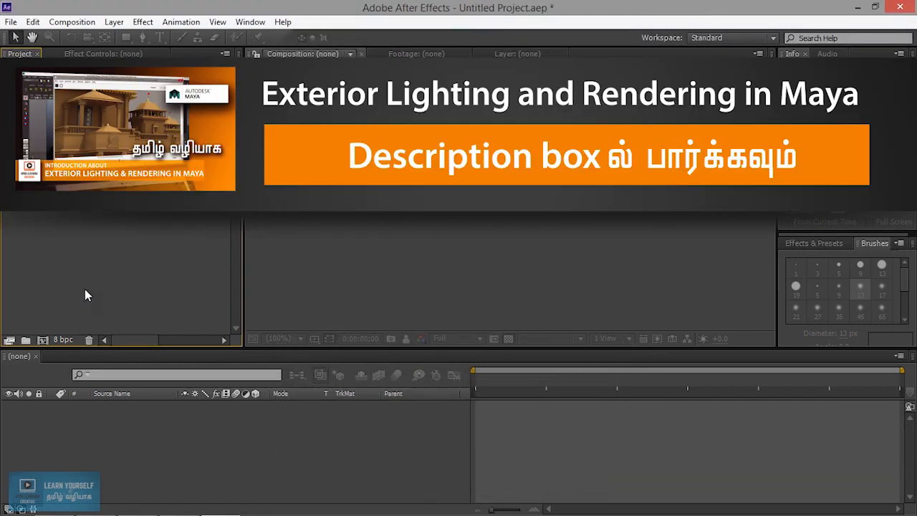
mouse_move(91, 220)
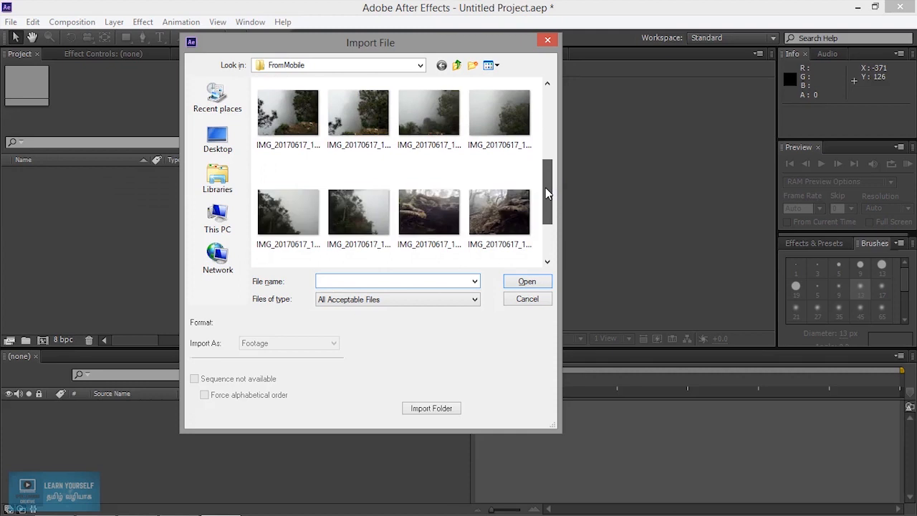
left_click(499, 170)
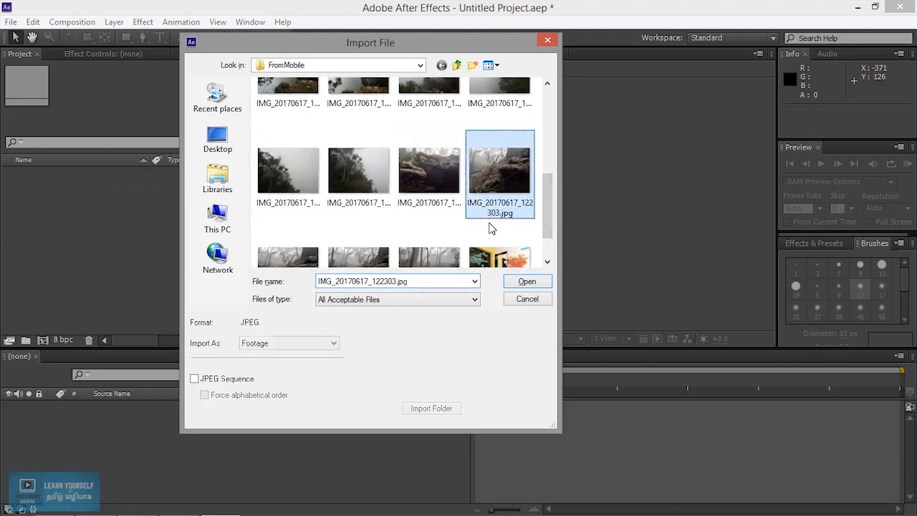
left_click(526, 281)
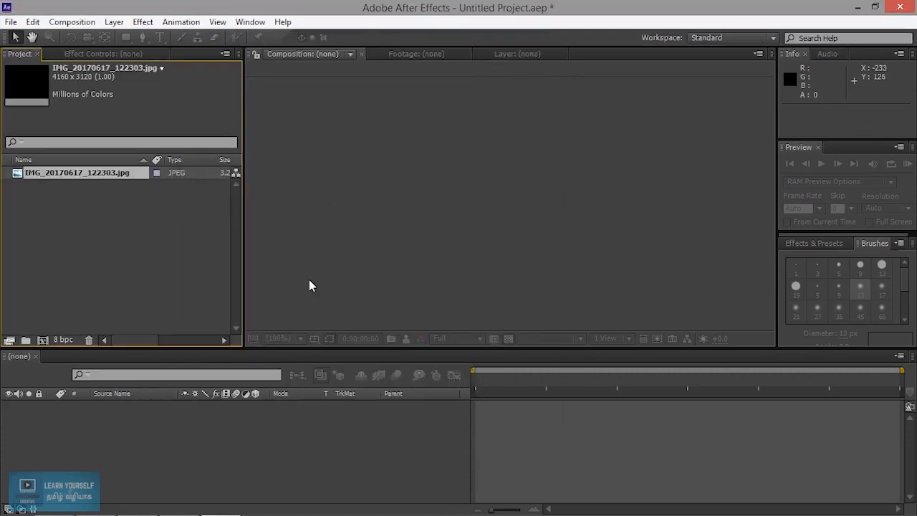
left_click(76, 172)
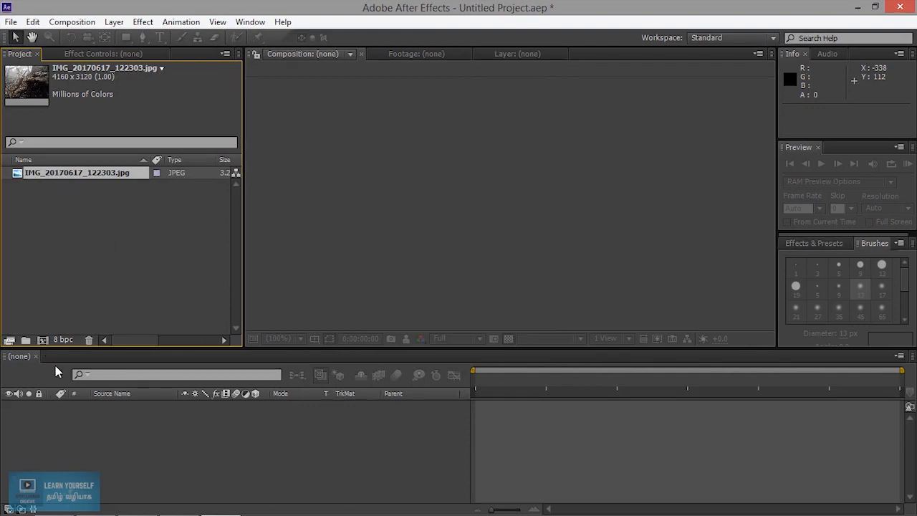
Create Comp 1 at 1920×1080, 24 fps (HDTV 1080 24) containing the rock photo.
left_click(72, 22)
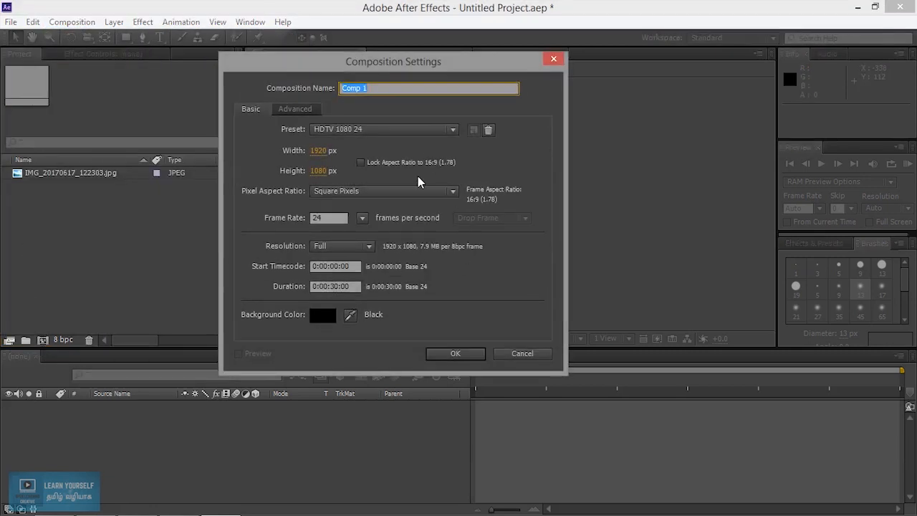
left_click(455, 353)
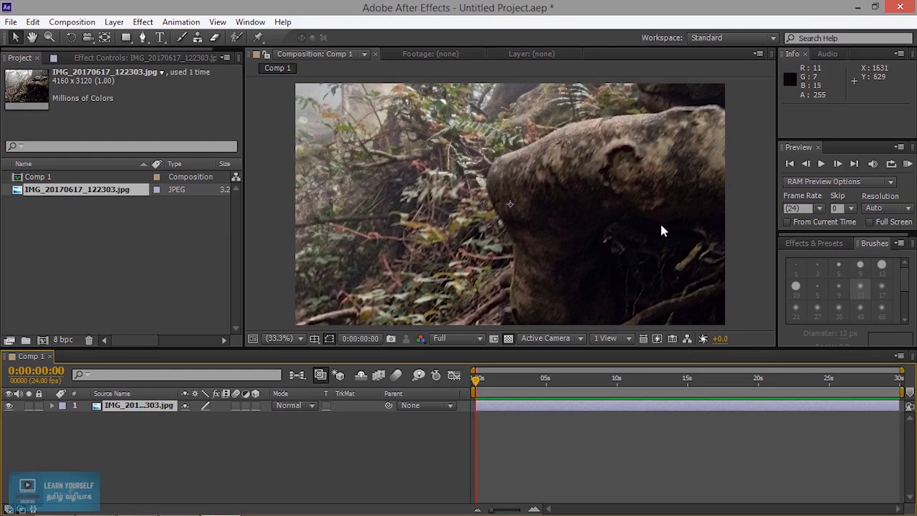
mouse_move(781, 262)
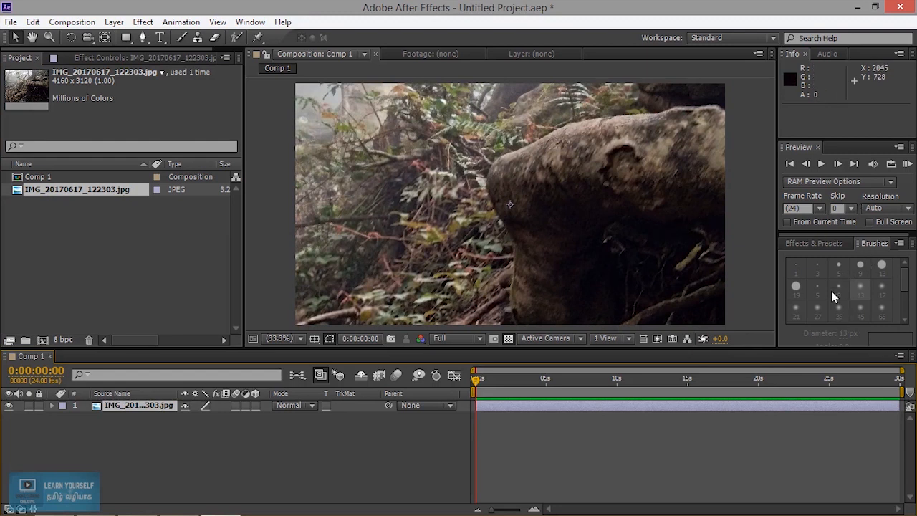
mouse_move(802, 174)
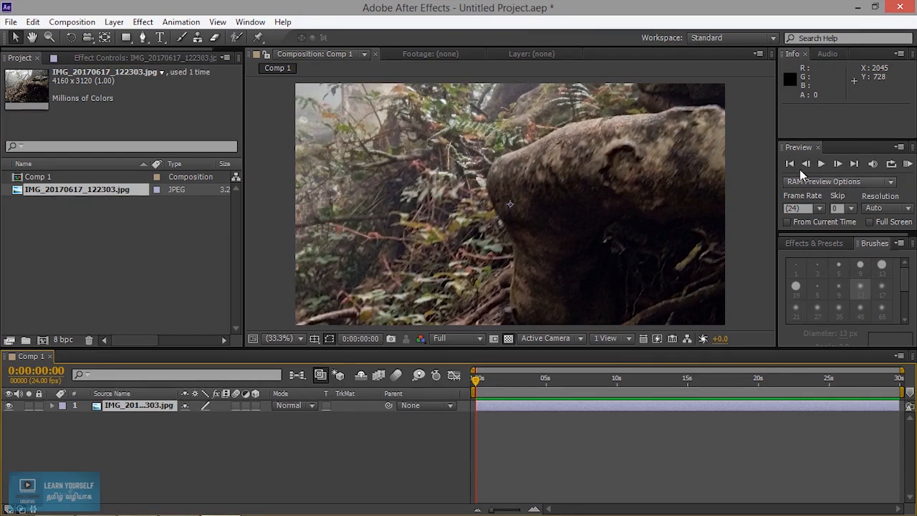
Show the Effects & Presets panel and search it for 'auto'.
left_click(814, 243)
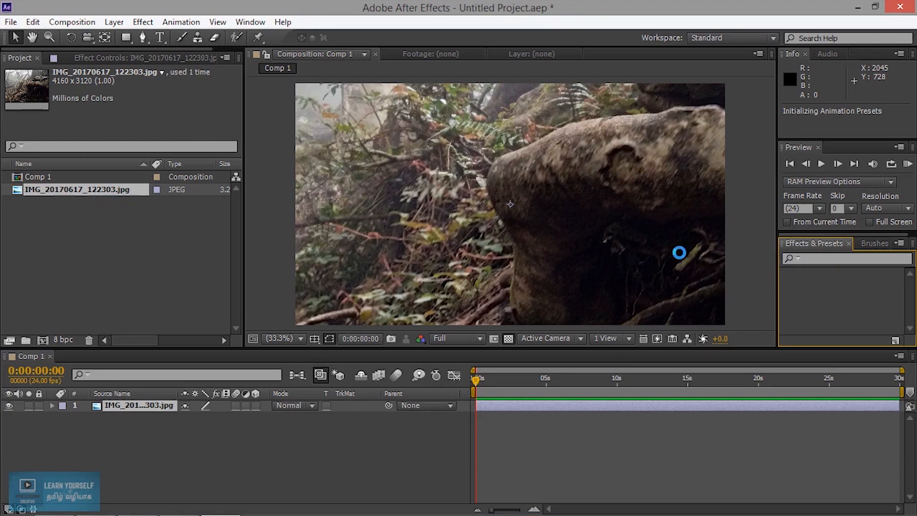
mouse_move(736, 268)
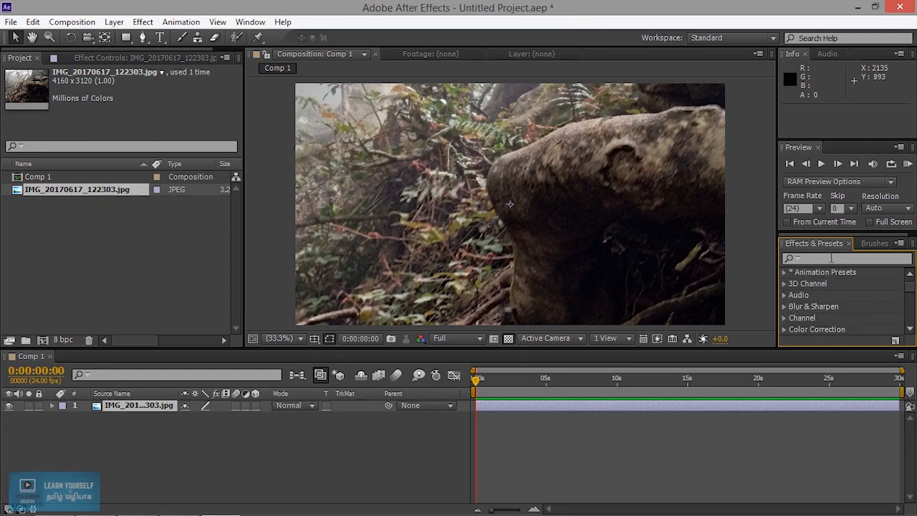
type("aut")
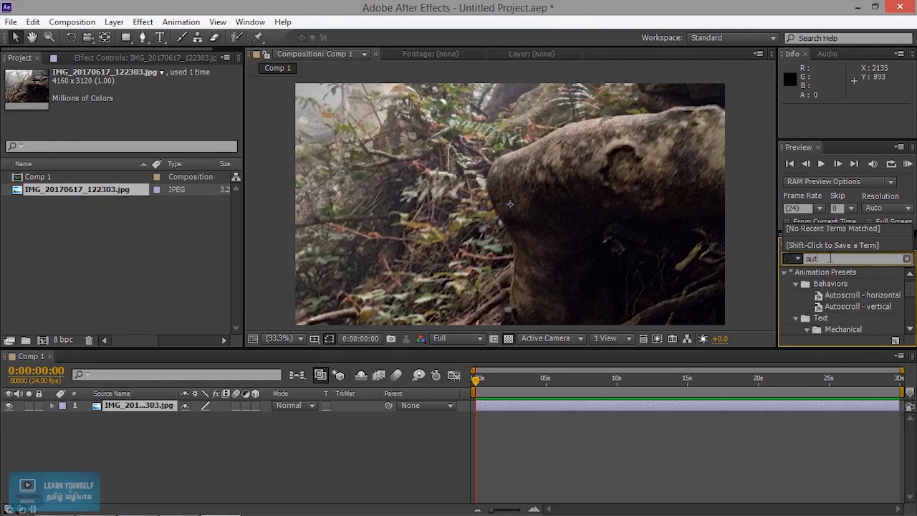
type("o c")
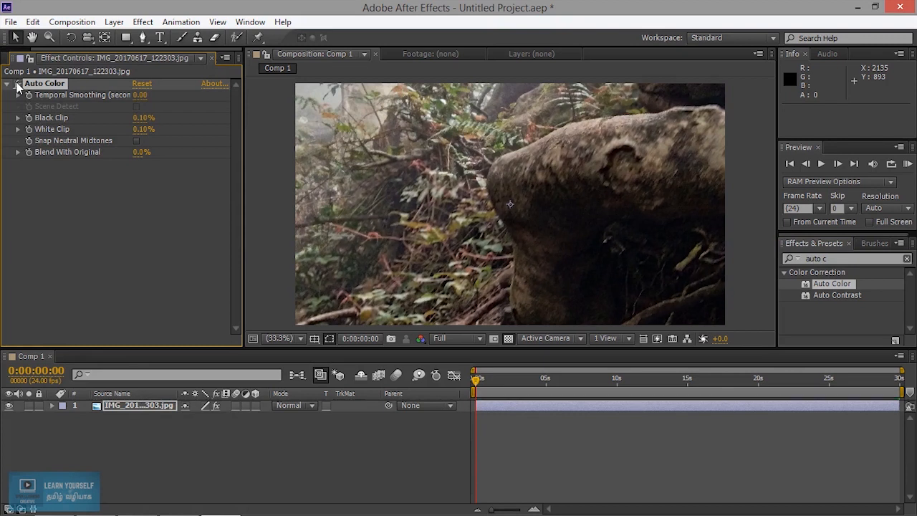
mouse_move(427, 192)
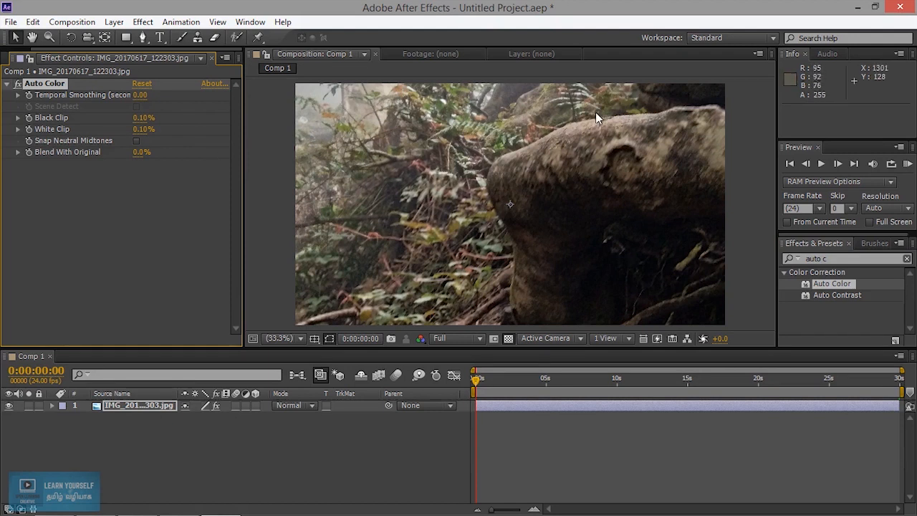
mouse_move(165, 135)
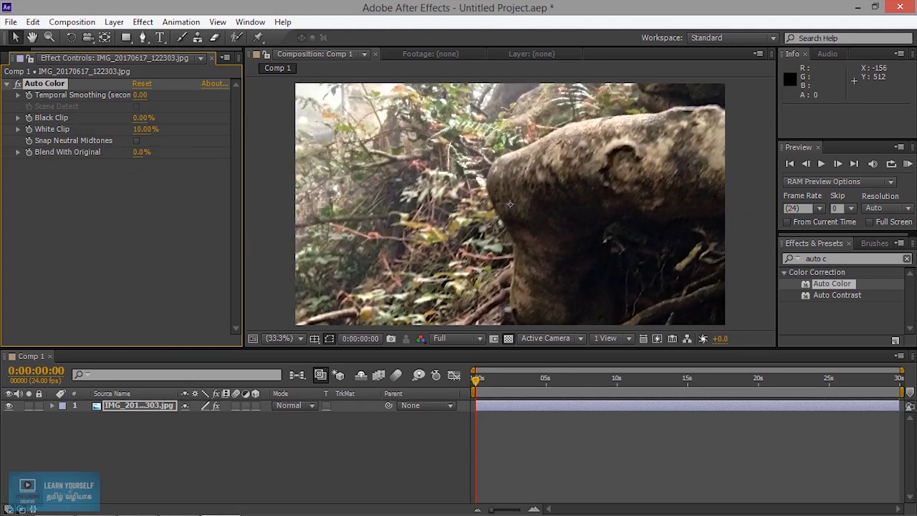
mouse_move(583, 194)
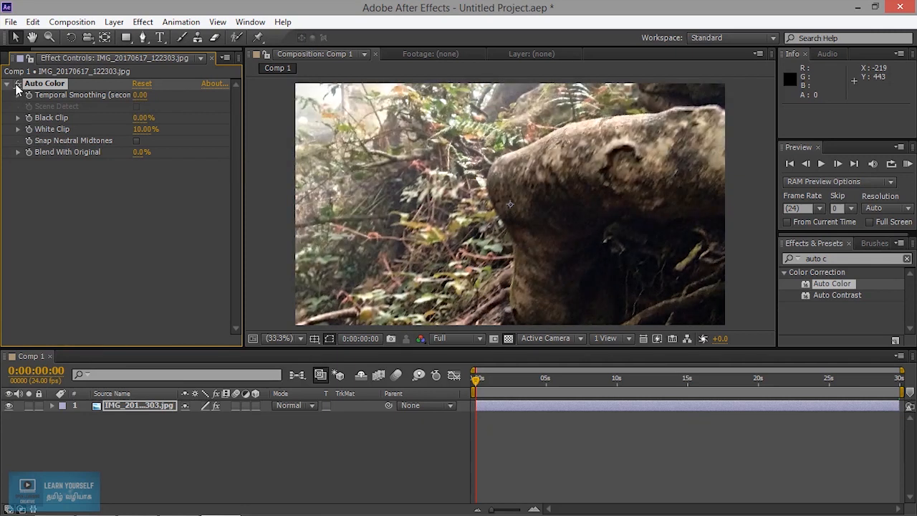
mouse_move(133, 136)
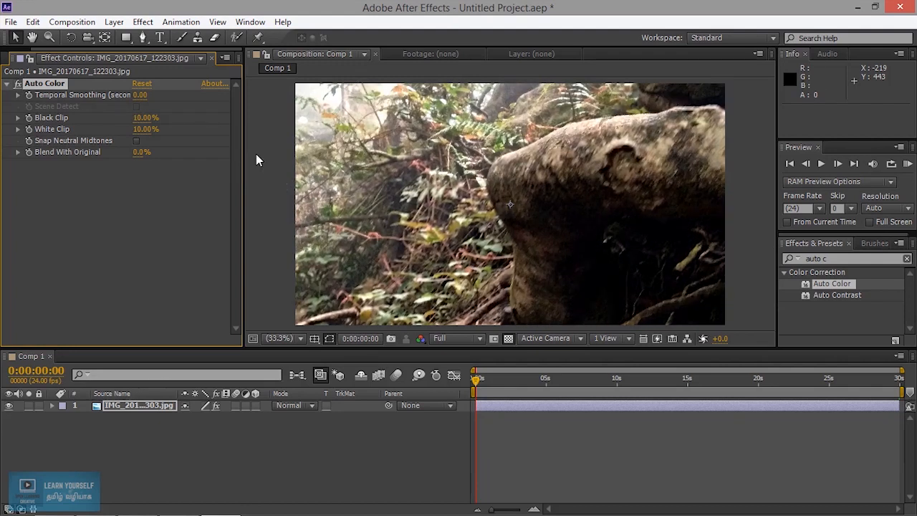
mouse_move(100, 136)
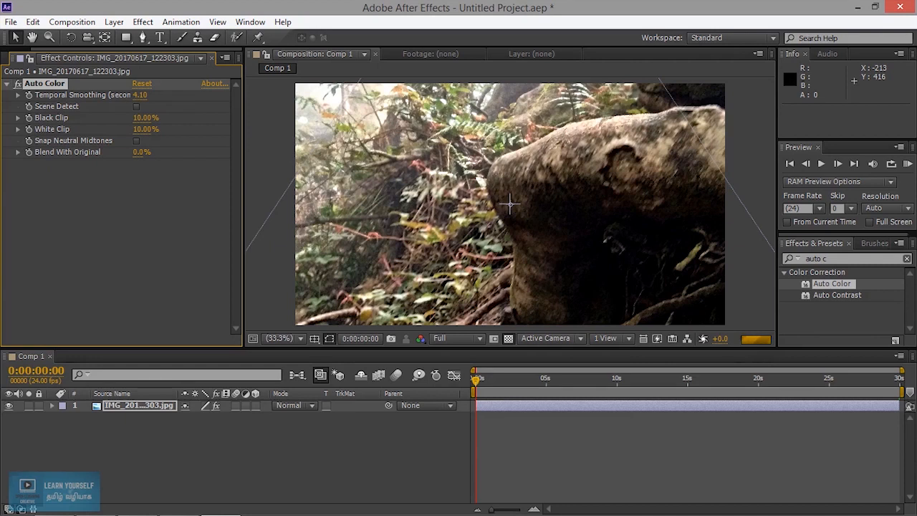
mouse_move(491, 201)
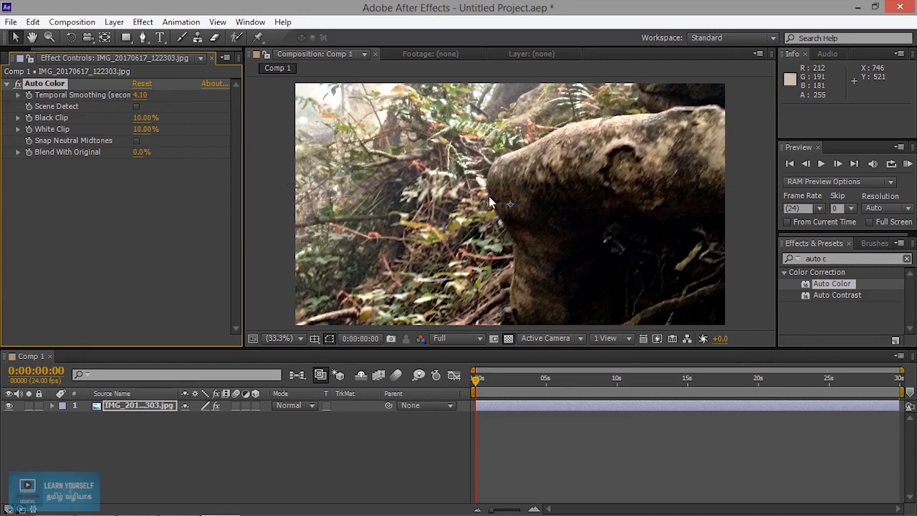
mouse_move(164, 161)
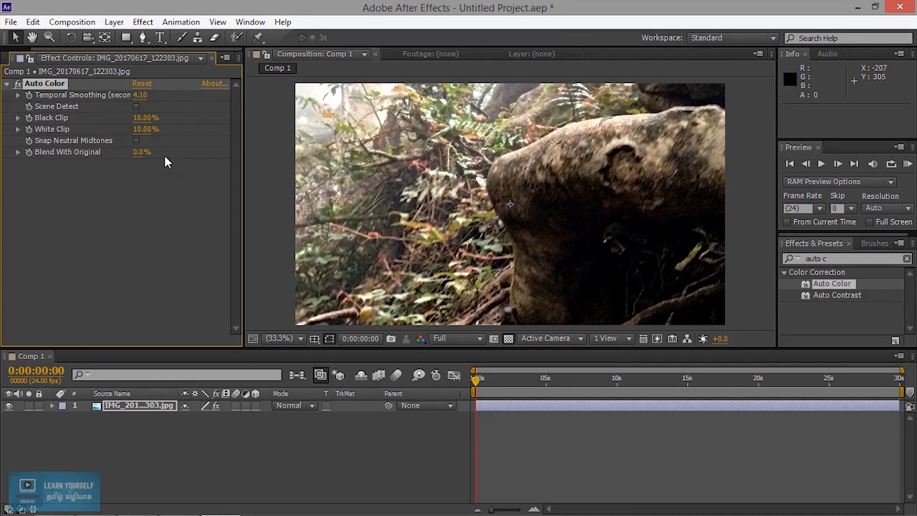
mouse_move(109, 163)
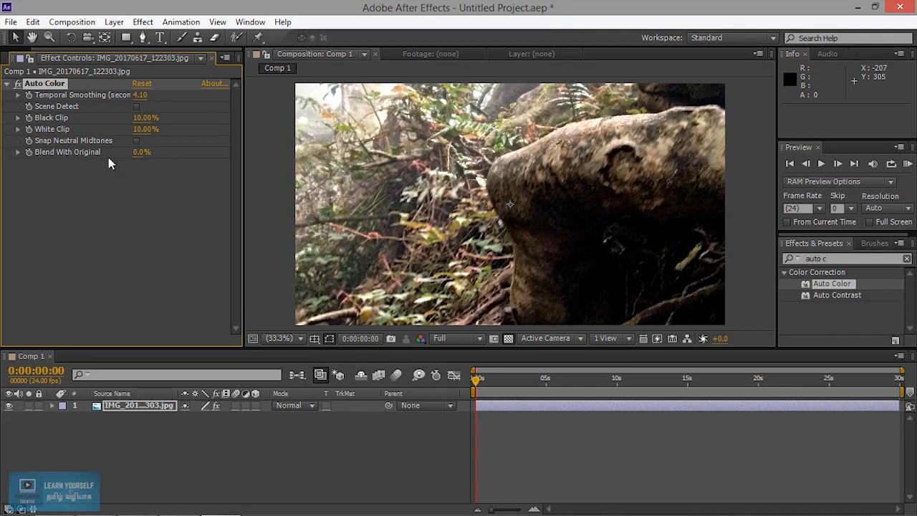
mouse_move(137, 179)
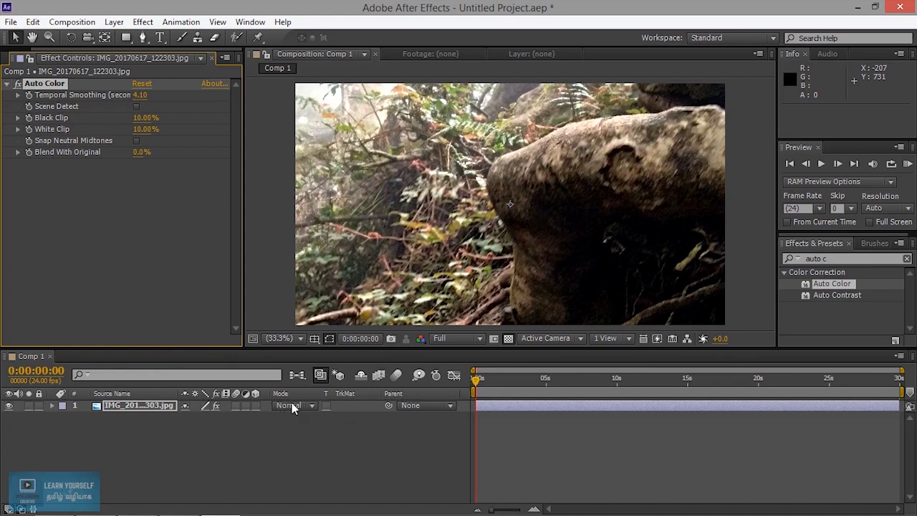
left_click(291, 405)
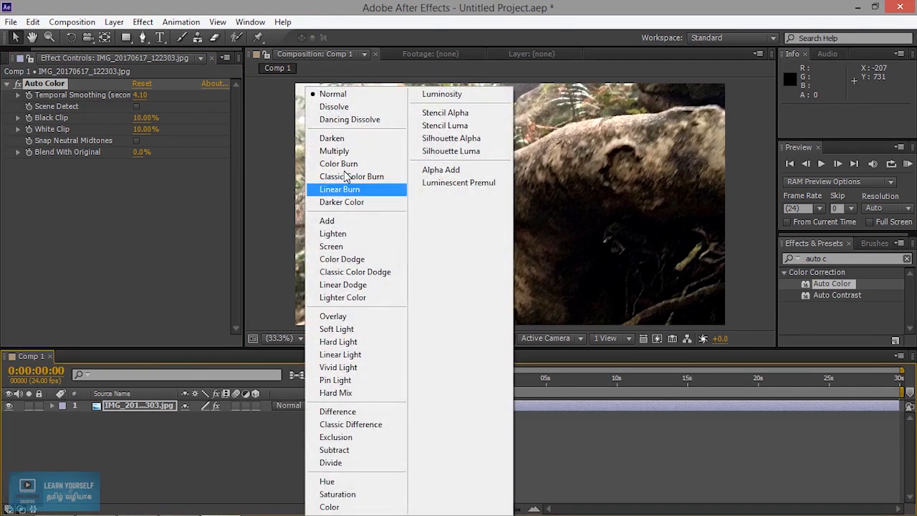
mouse_move(352, 176)
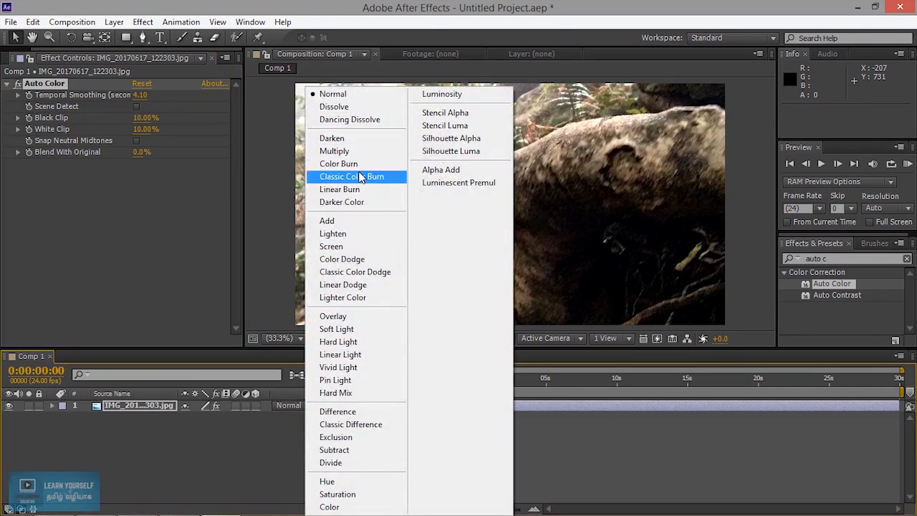
mouse_move(362, 316)
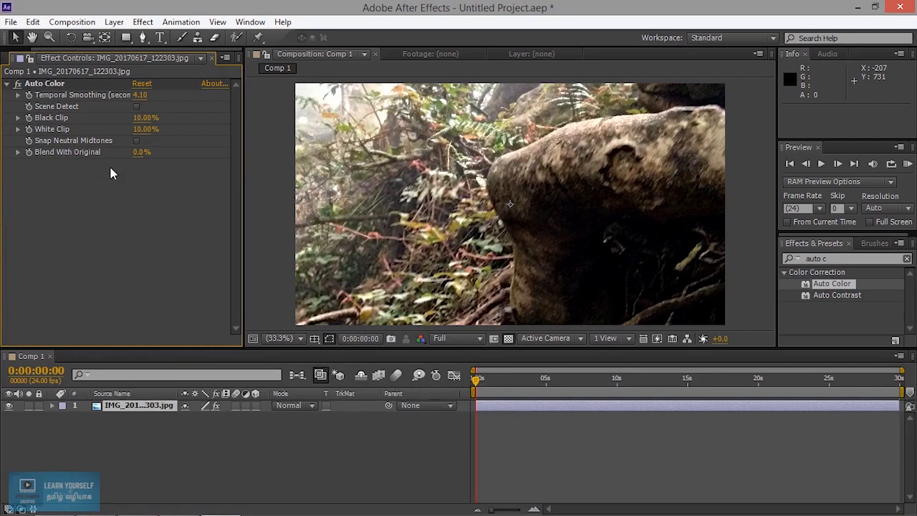
mouse_move(370, 189)
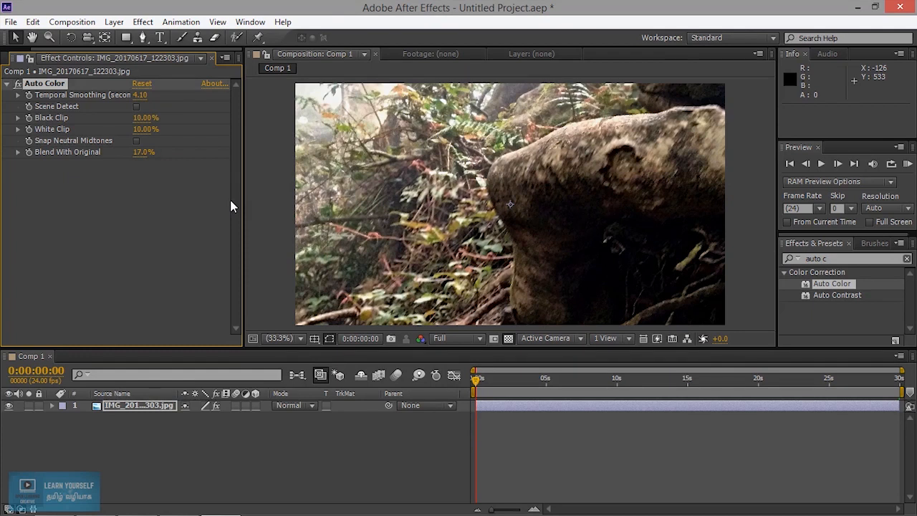
mouse_move(546, 202)
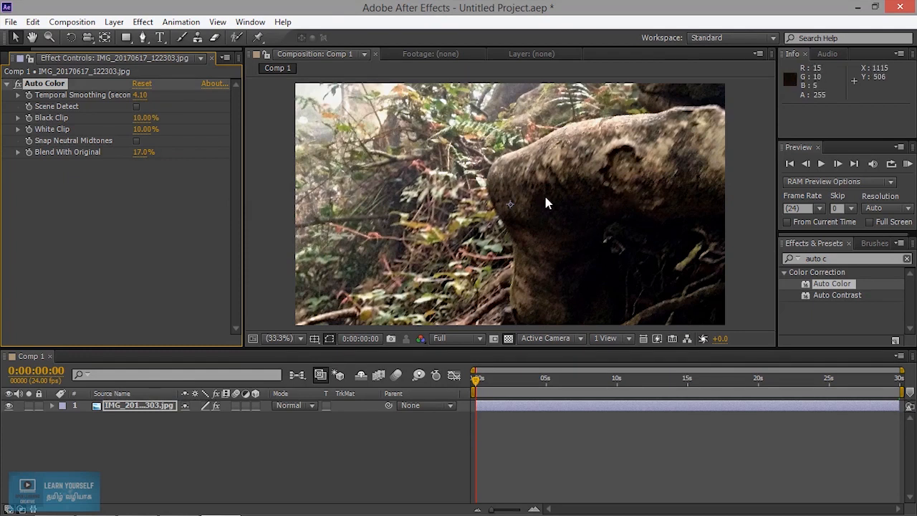
Raise Auto Color's Blend With Original from 0% to about 21-24%.
left_click_drag(143, 151, 161, 151)
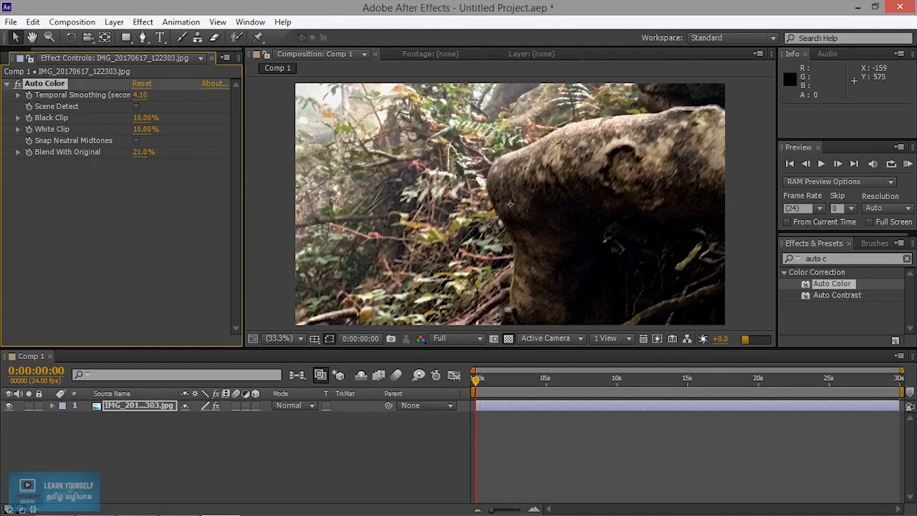
mouse_move(419, 219)
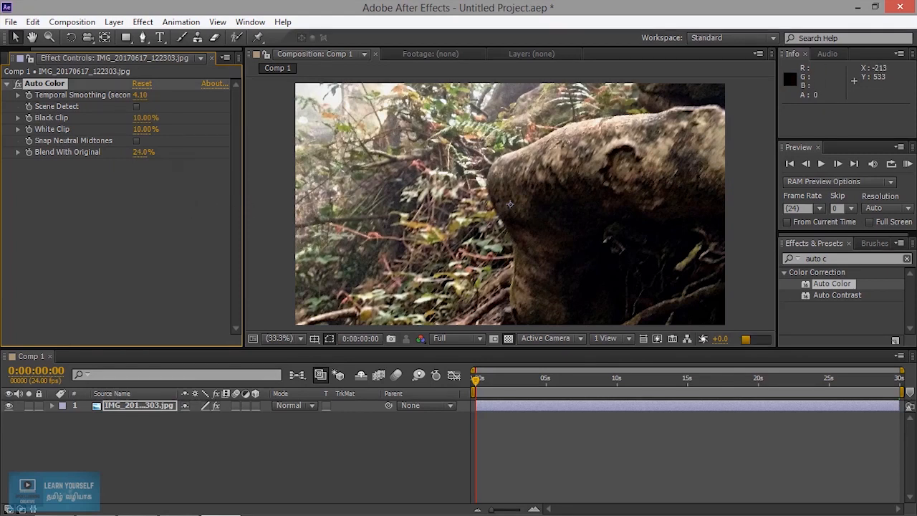
mouse_move(526, 240)
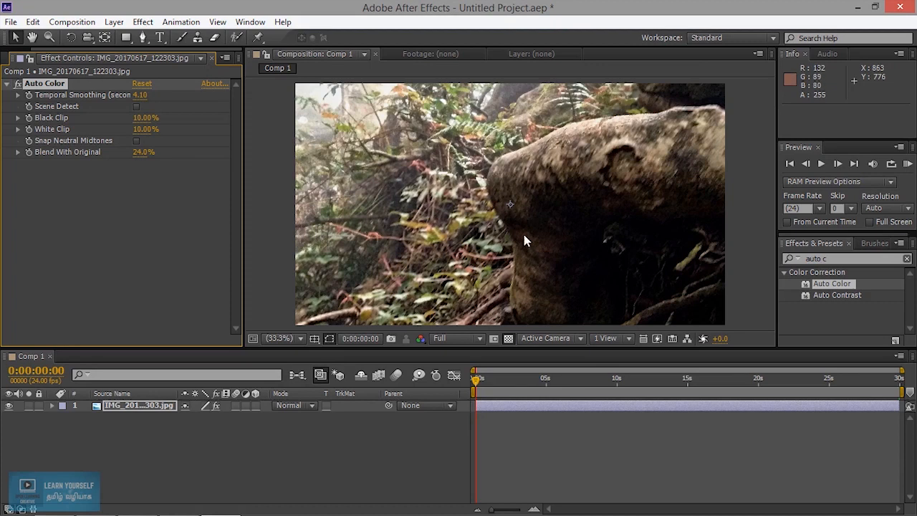
mouse_move(403, 153)
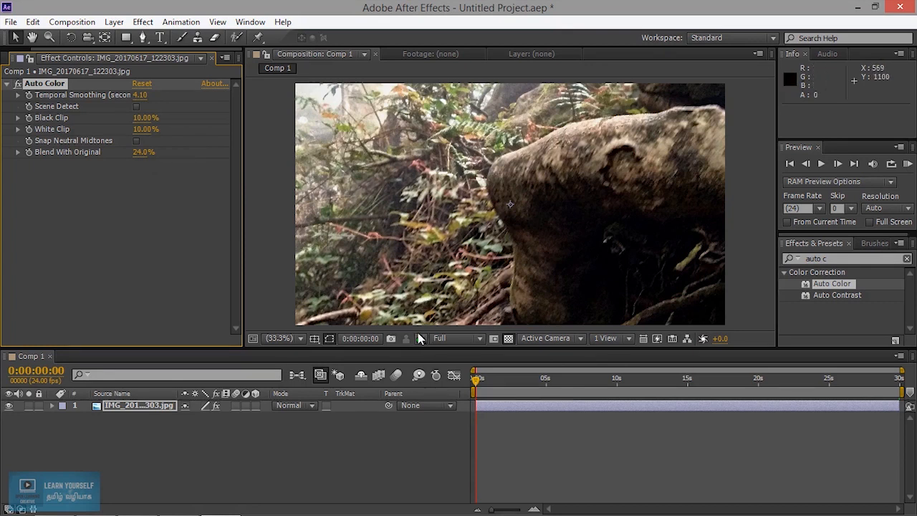
mouse_move(391, 339)
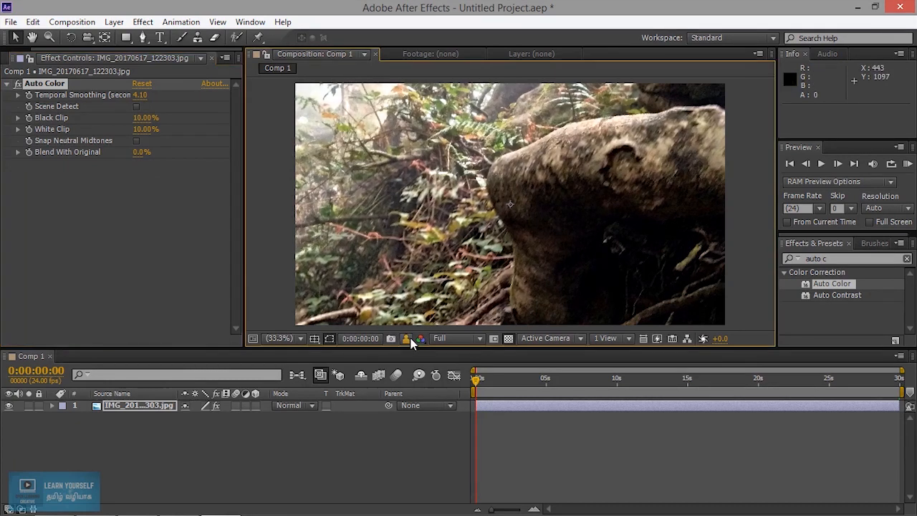
mouse_move(406, 338)
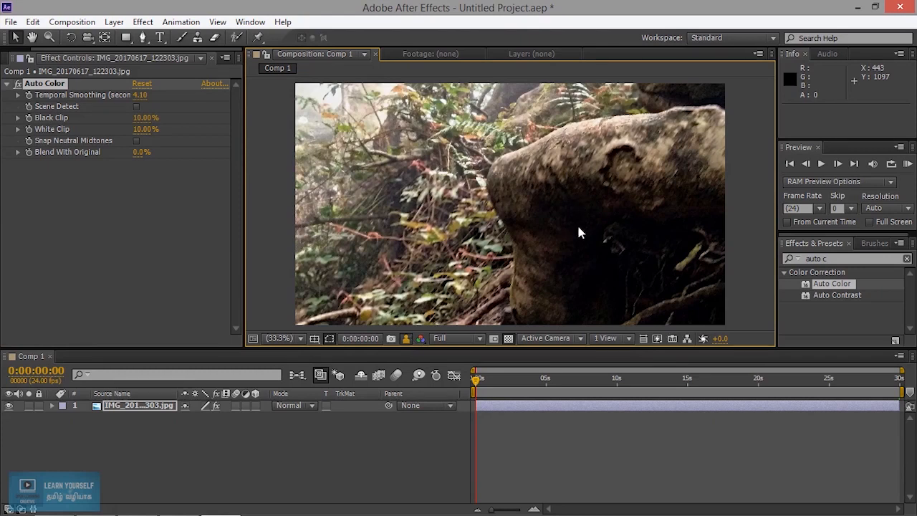
mouse_move(513, 211)
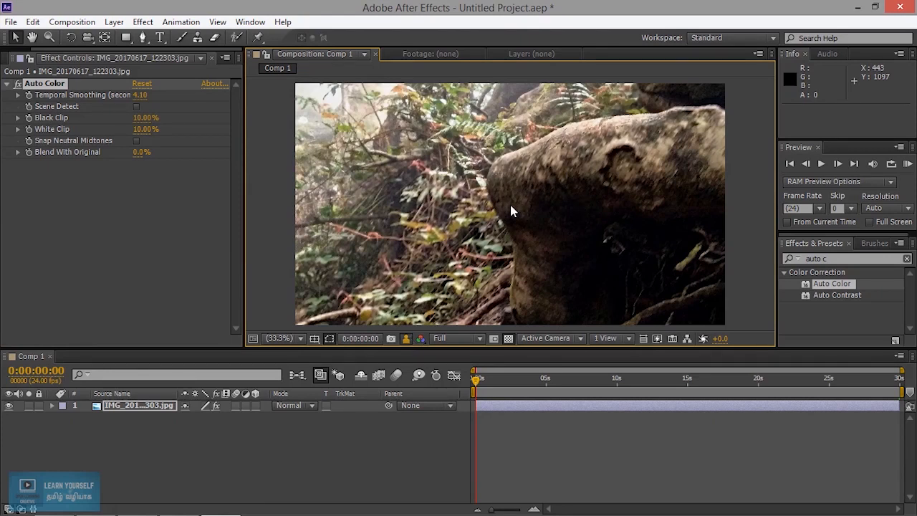
Compare against the snapshot, set Blend With Original to 51%, then reset Auto Color.
left_click(141, 152)
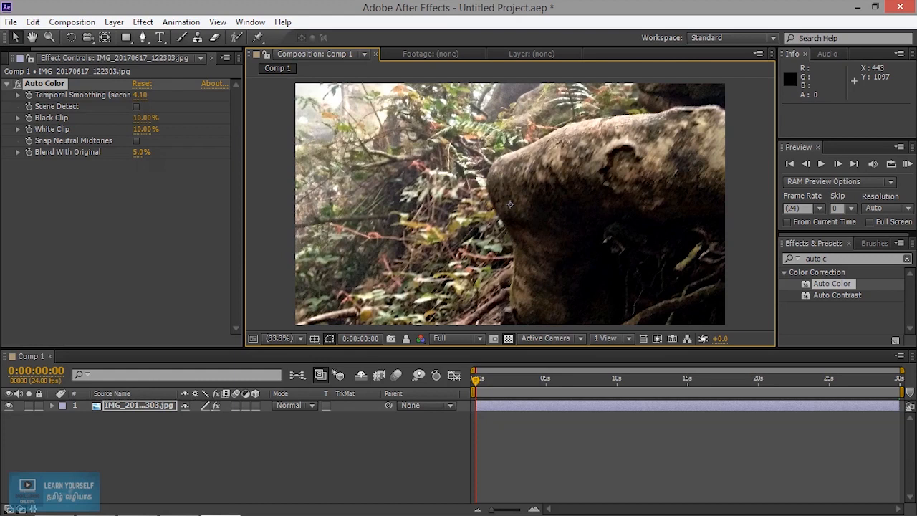
left_click_drag(143, 152, 172, 152)
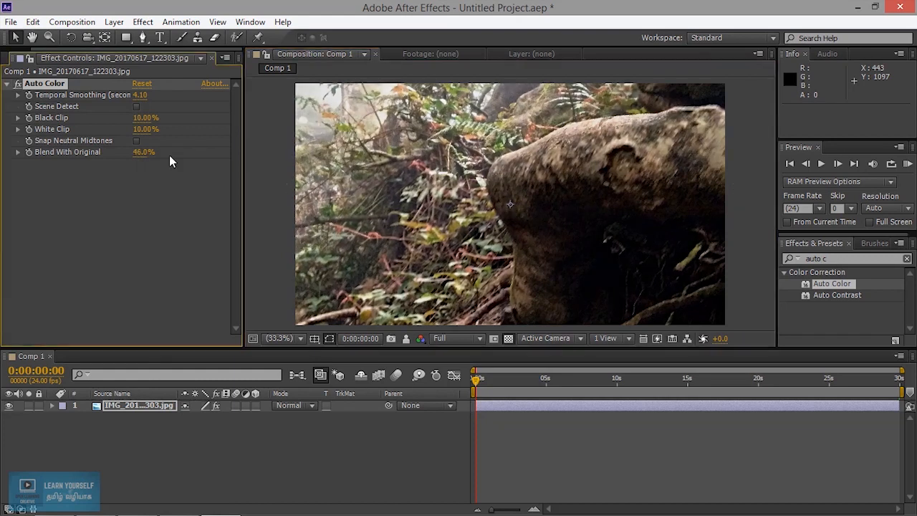
left_click_drag(143, 151, 150, 151)
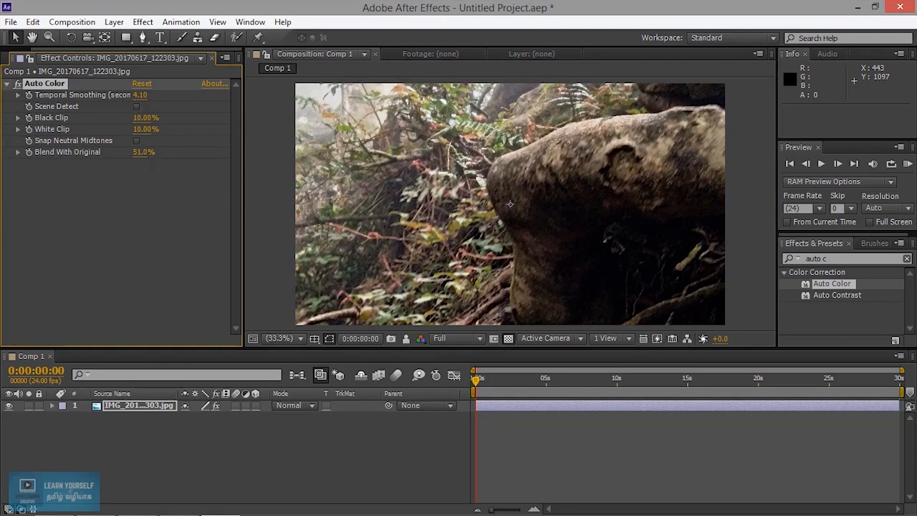
mouse_move(502, 262)
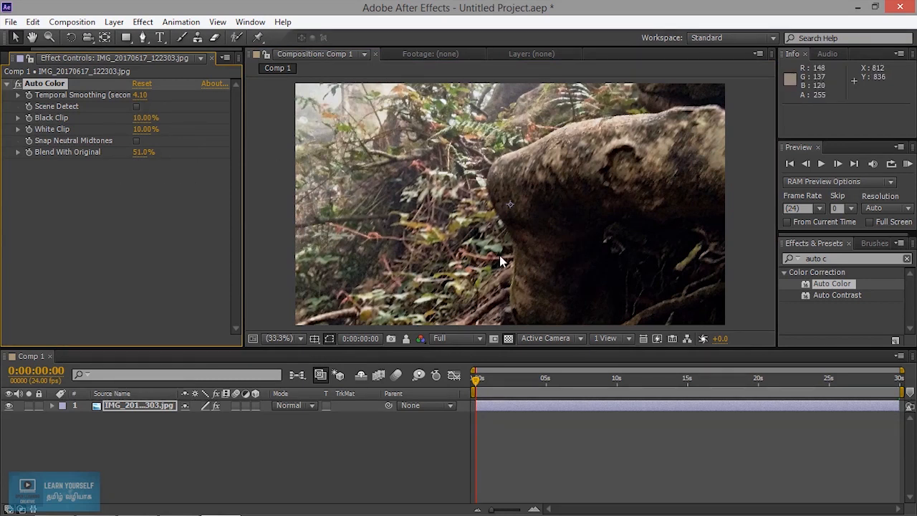
mouse_move(251, 137)
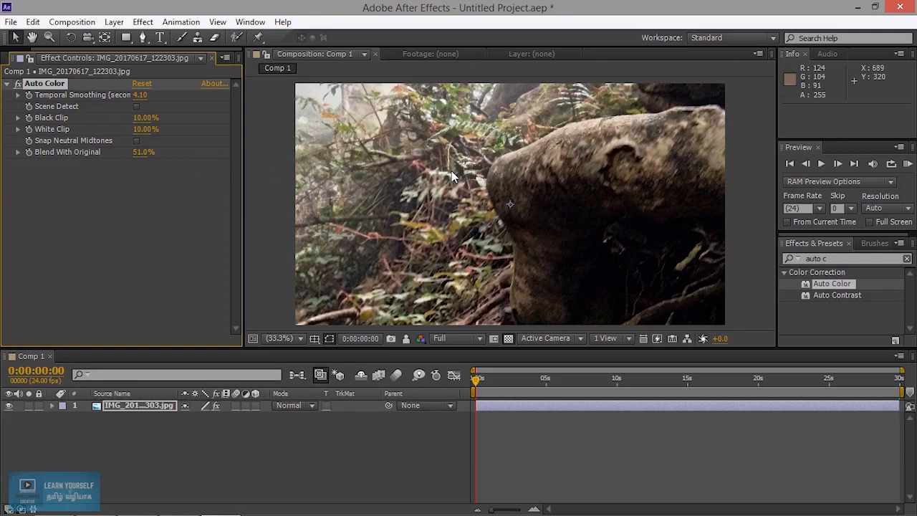
mouse_move(464, 275)
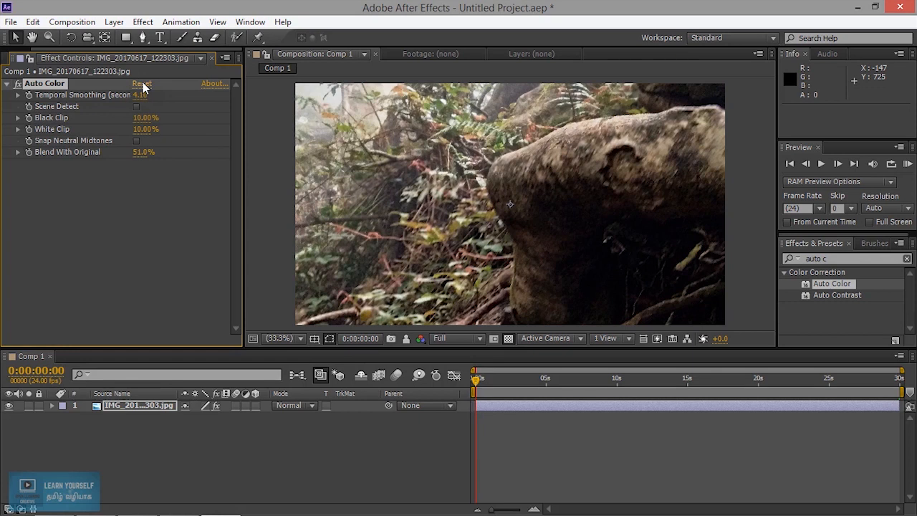
left_click(142, 84)
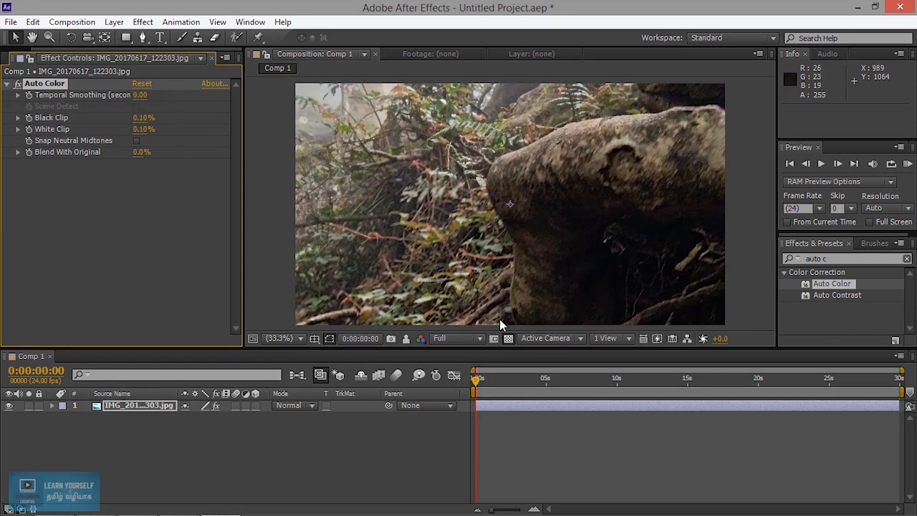